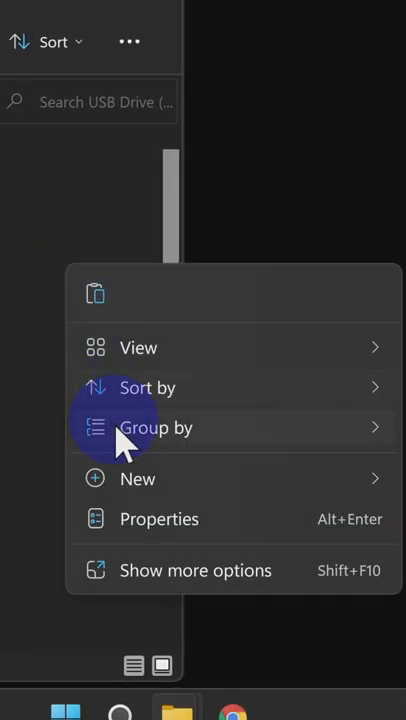
Create a new empty folder named ISO on USB Drive (K:)
{"action": "left_click", "coordinate": [138, 478]}
{"action": "type", "text": "ISO"}
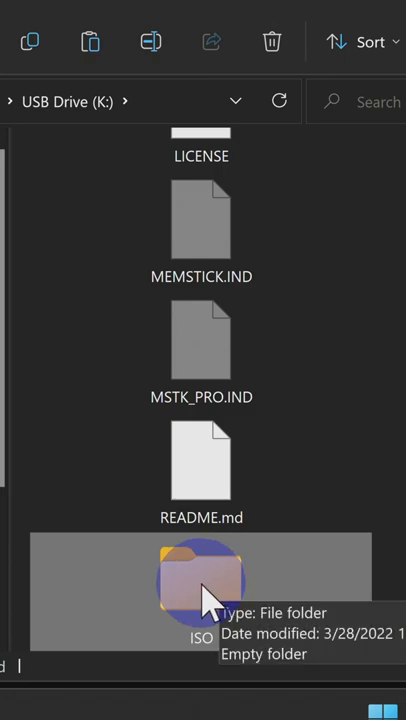
Paste God of War - Ghost of Sparta.iso (about 1.62 GB) into the ISO folder
{"action": "double_click", "coordinate": [200, 590]}
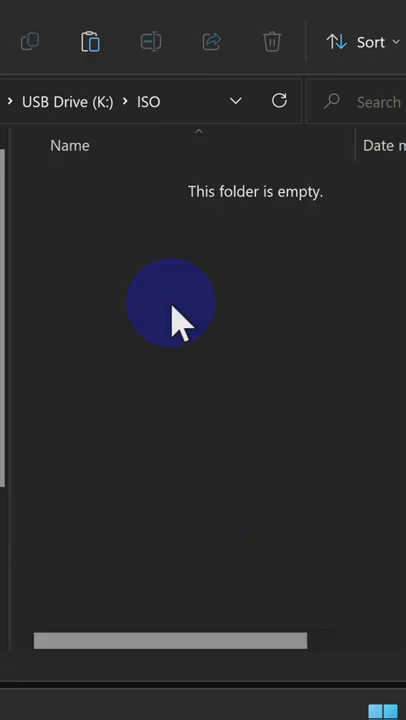
{"action": "right_click", "coordinate": [175, 305]}
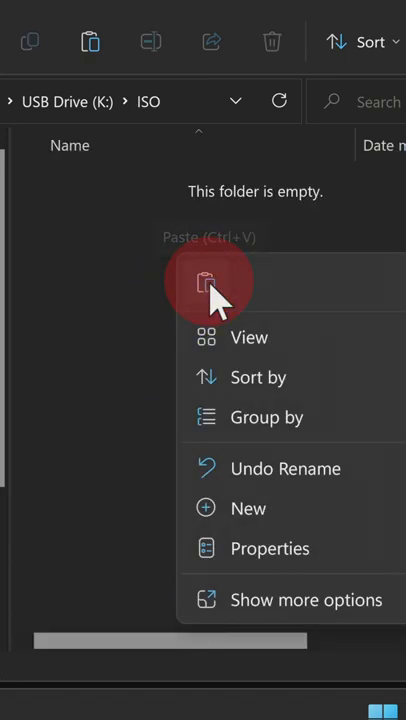
{"action": "left_click", "coordinate": [207, 283]}
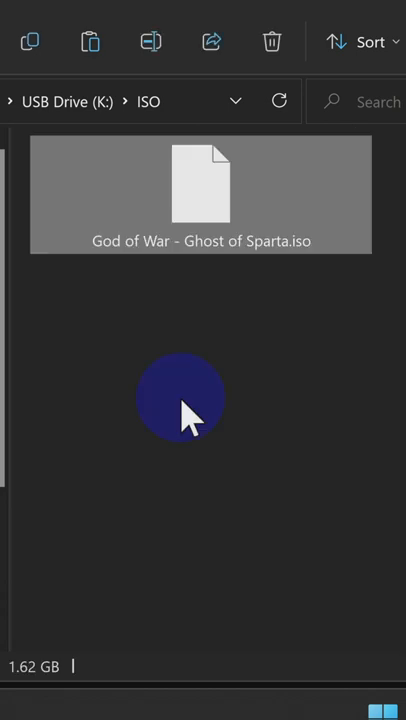